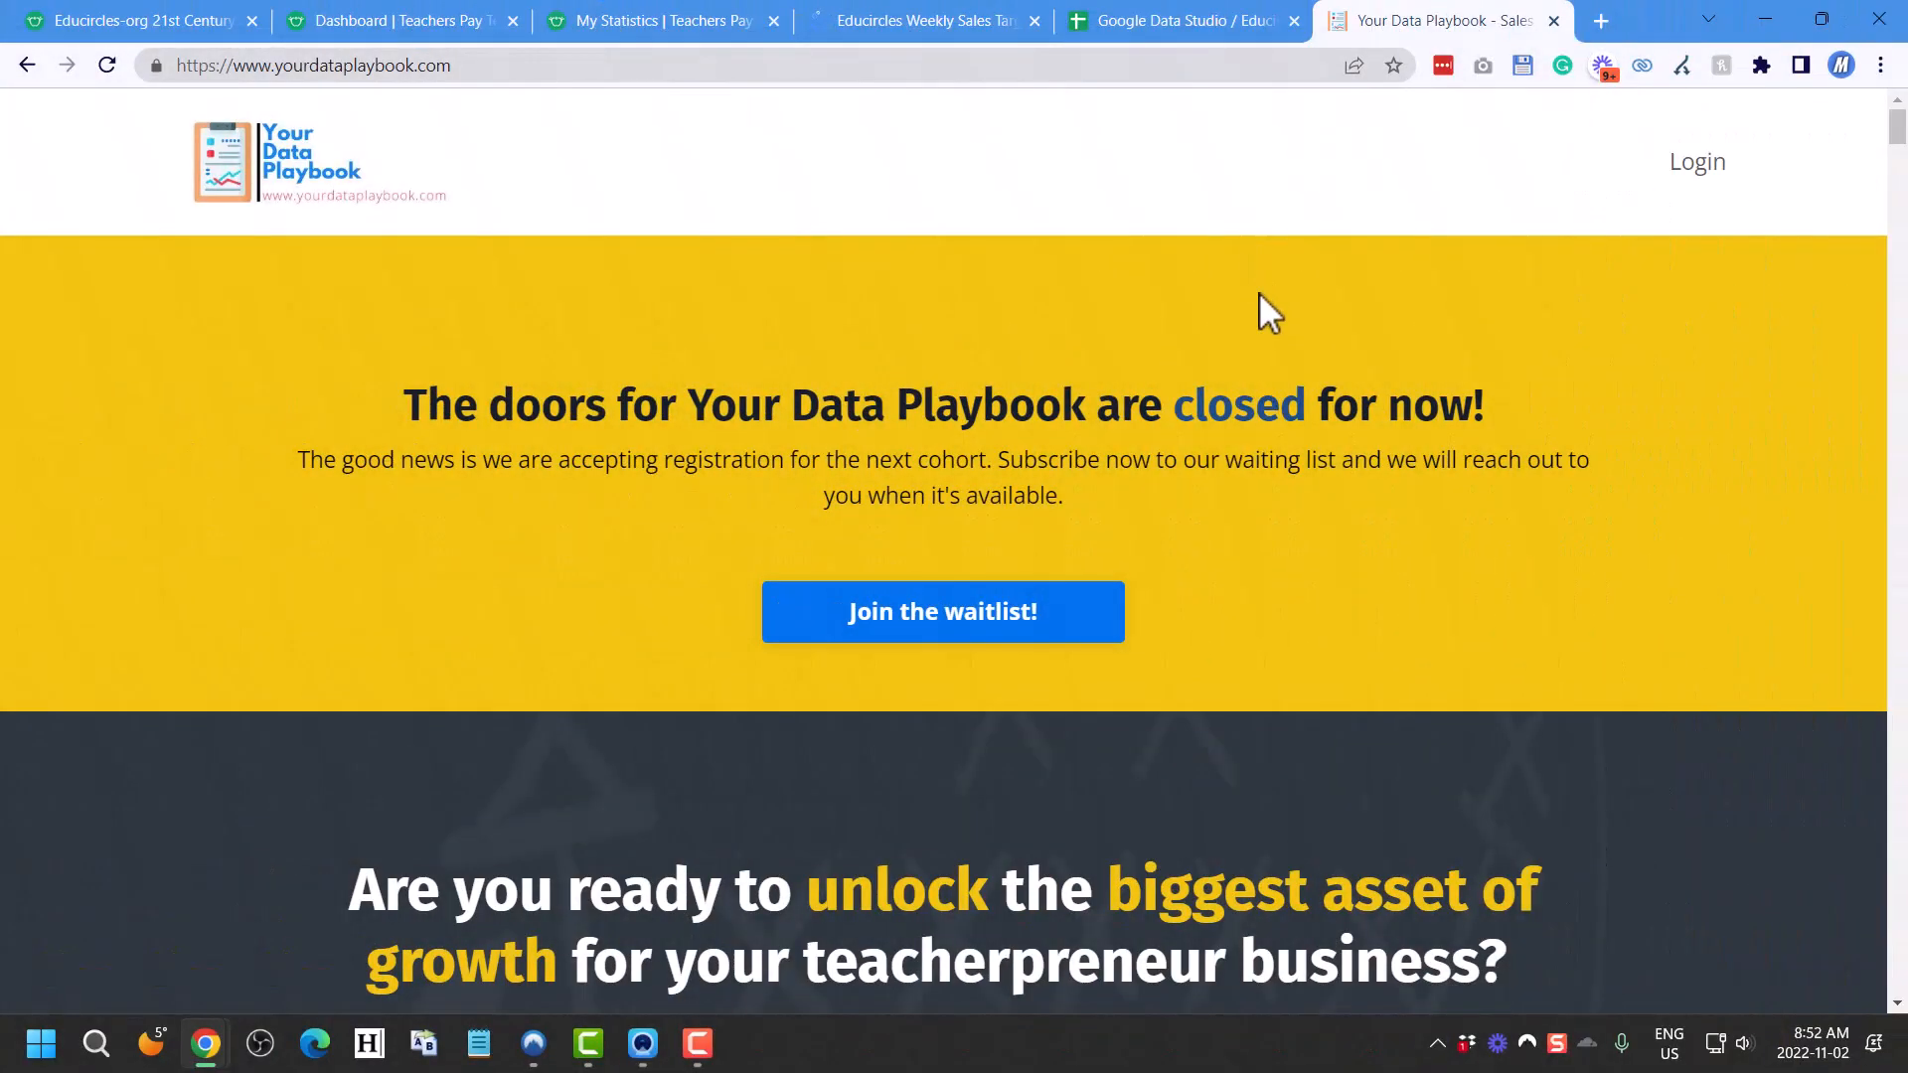
scroll(down, 3)
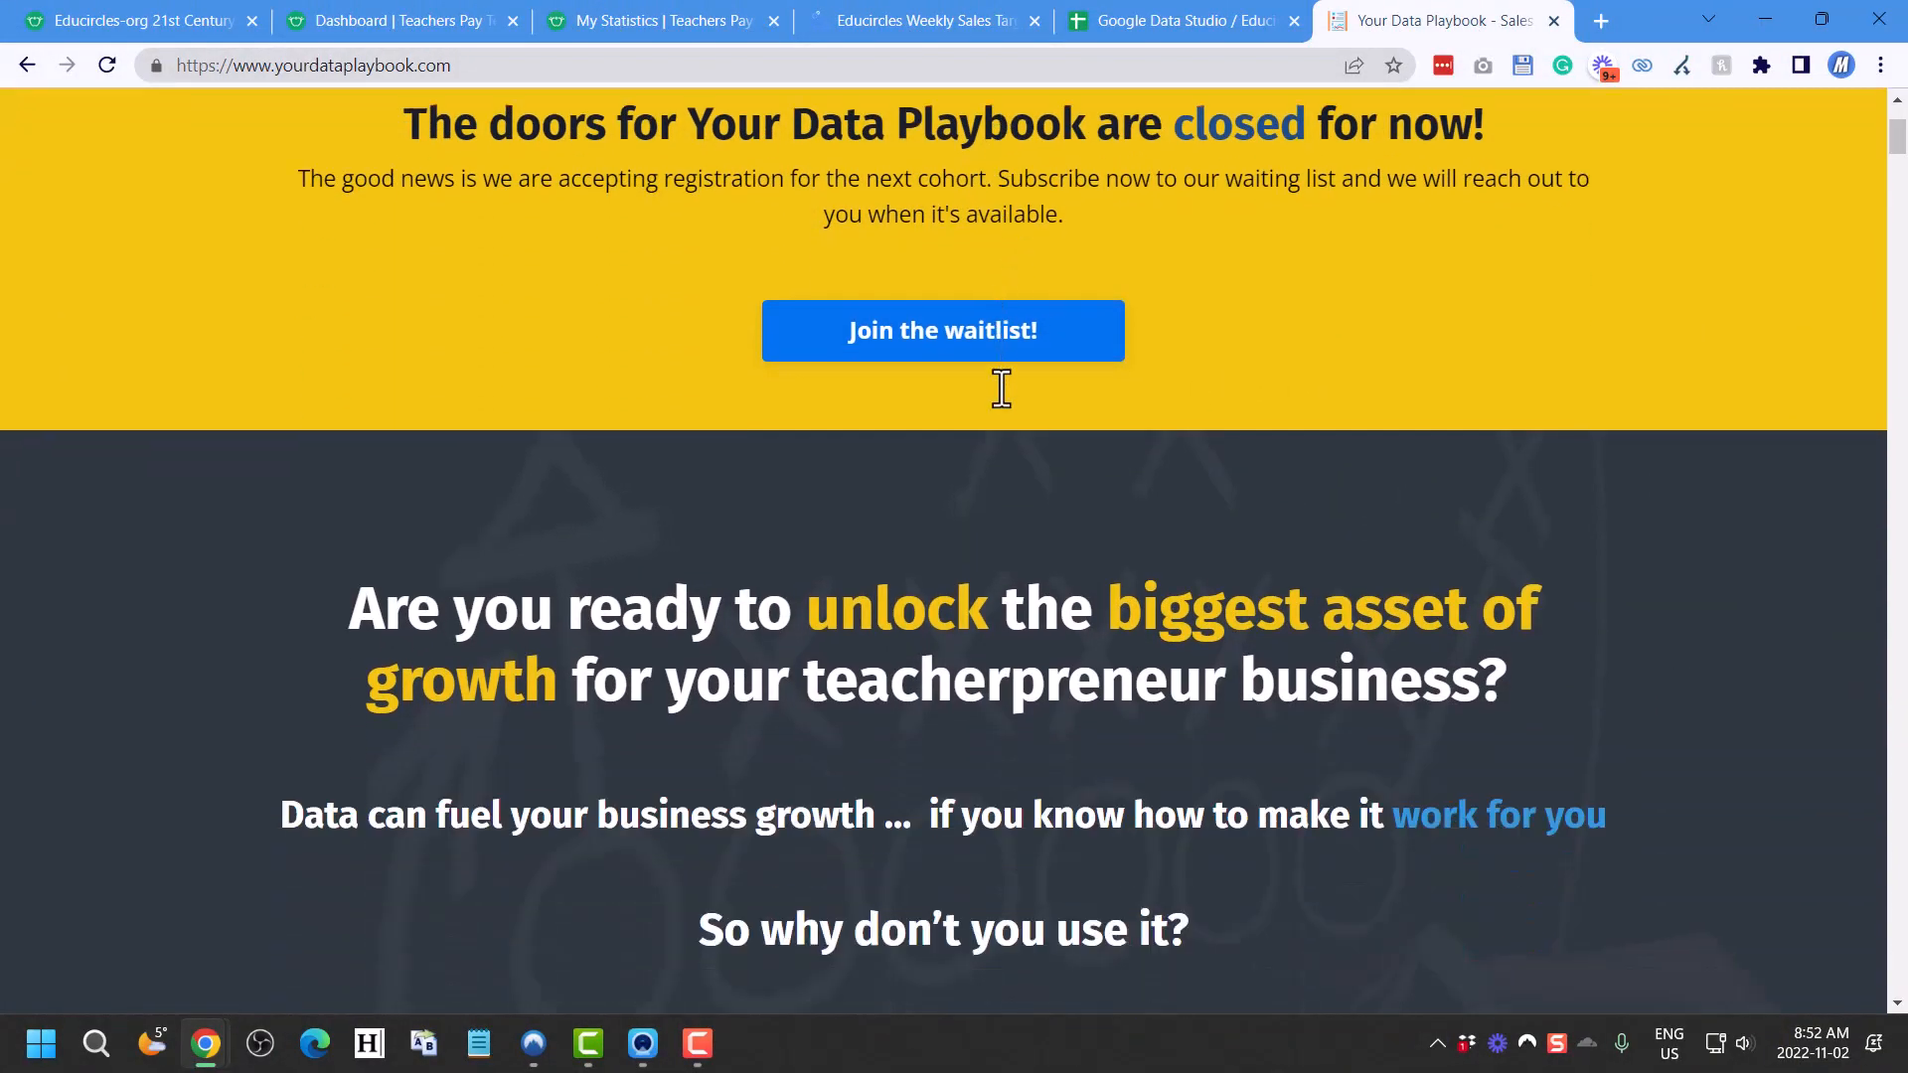